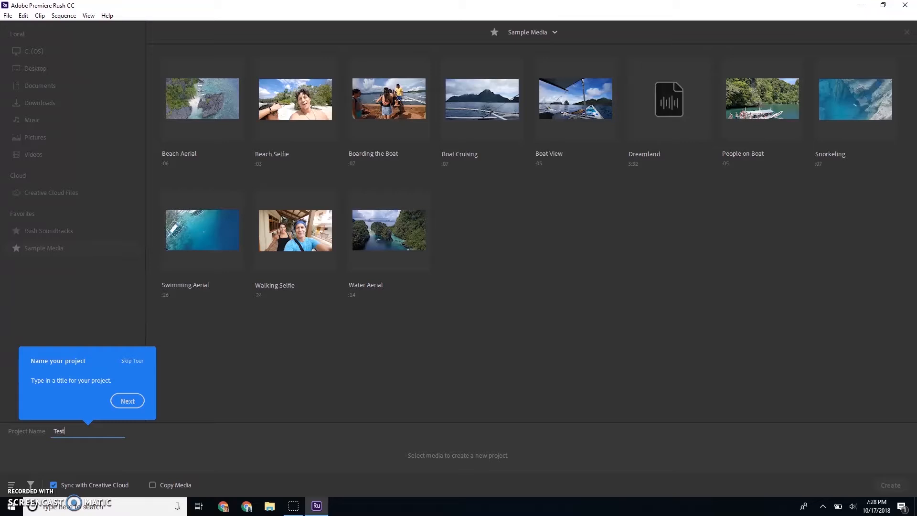
Create the Test project from the Swimming Aerial, Walking Selfie and Water Aerial sample clips.
click(127, 400)
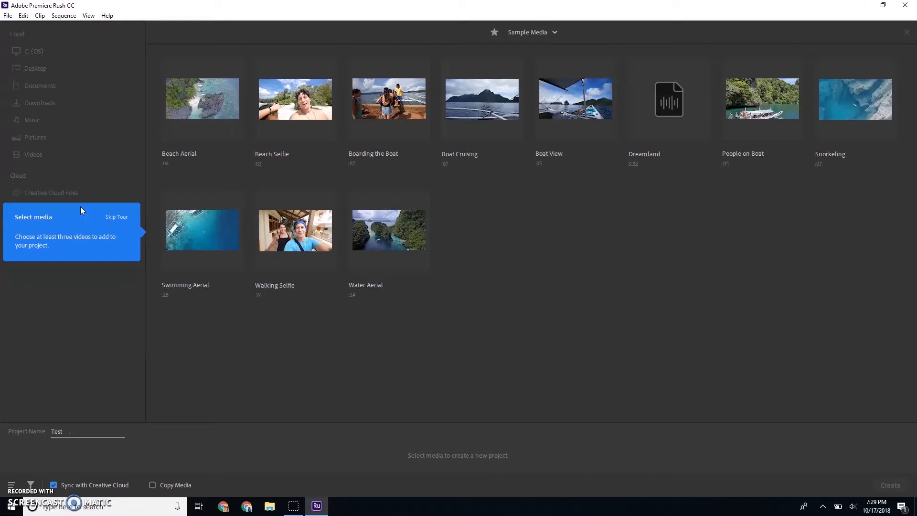
click(192, 229)
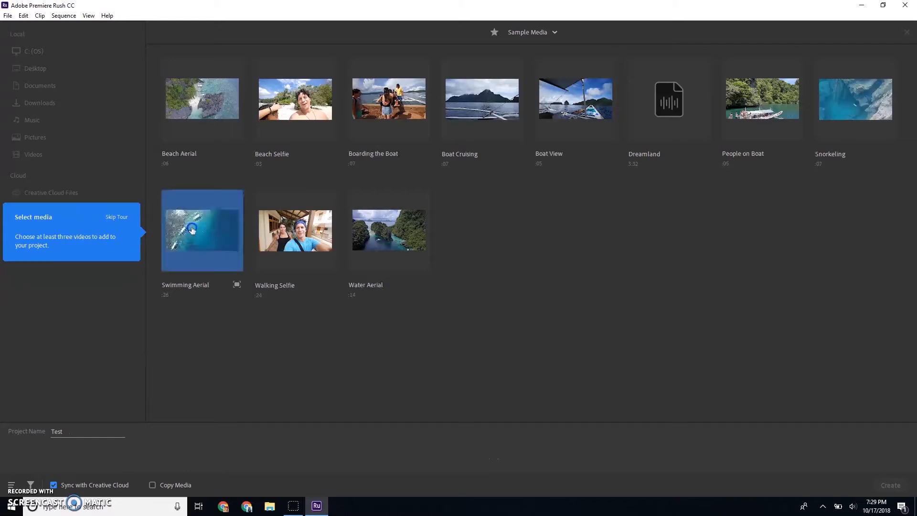
click(371, 237)
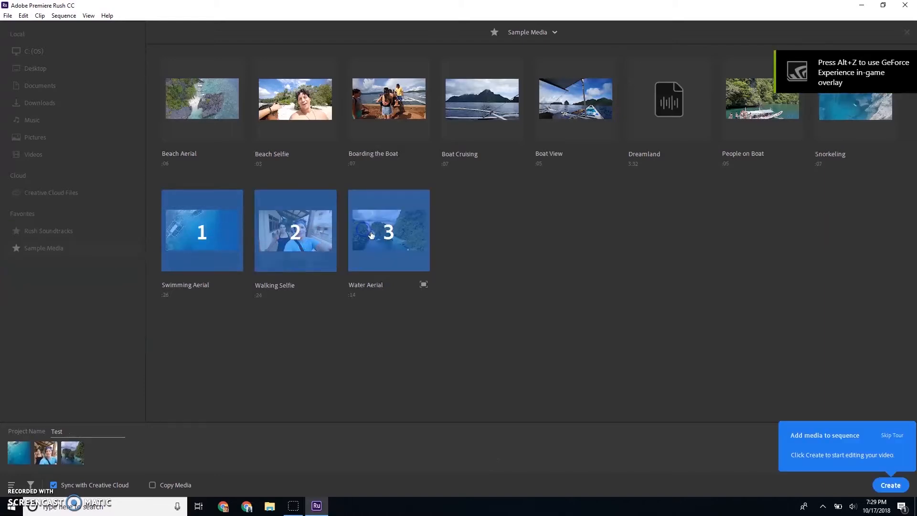
click(890, 485)
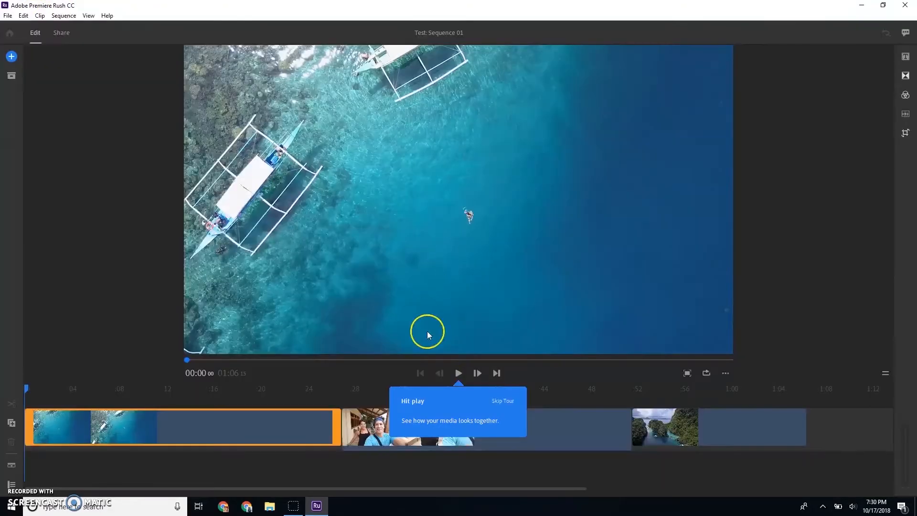
mouse_move(457, 388)
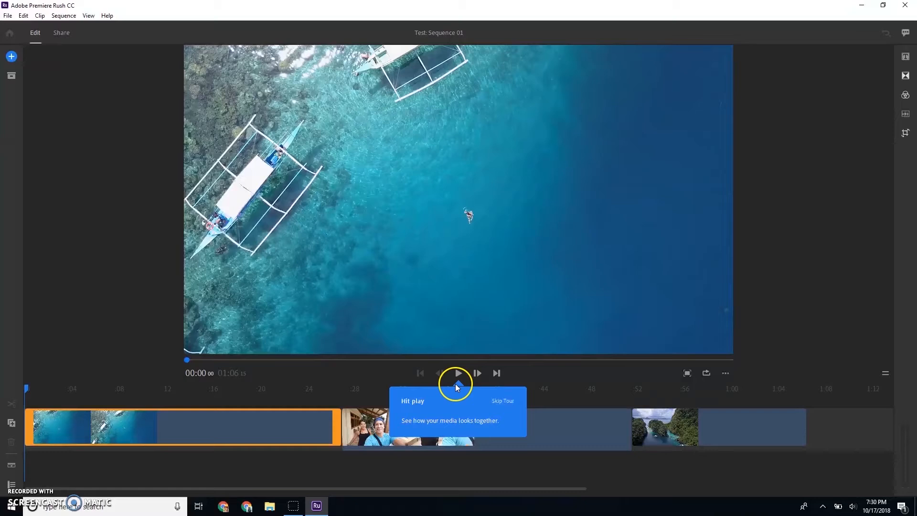
Play the three-clip sequence through to about 37 seconds into Walking Selfie.
click(458, 372)
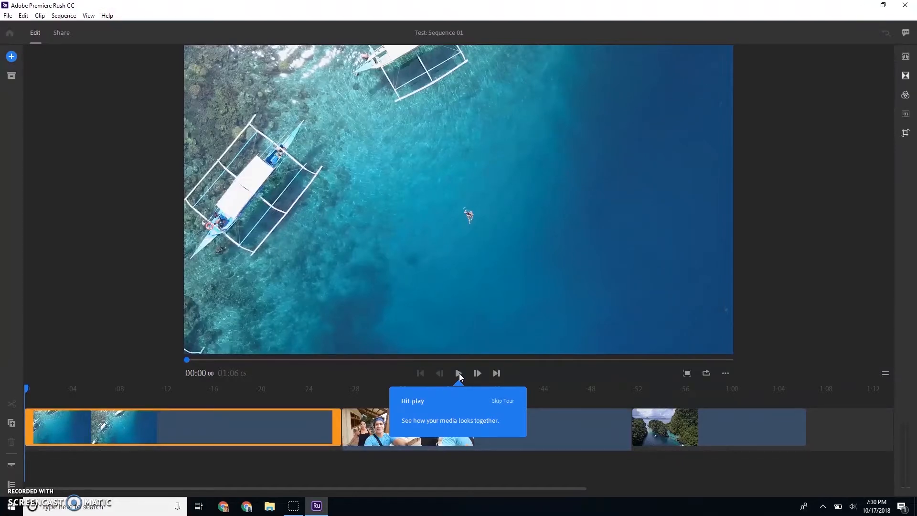
click(458, 372)
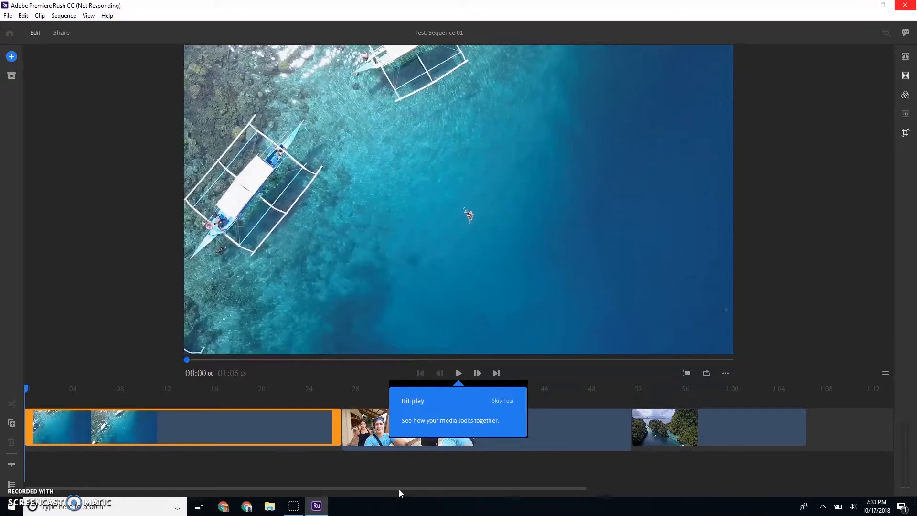
click(458, 373)
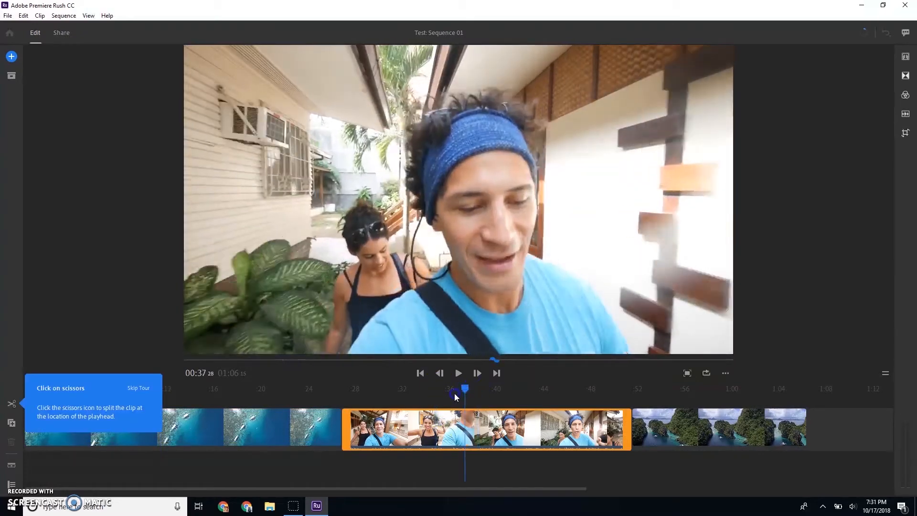
Split Walking Selfie near 38 seconds and trim its later piece much shorter.
drag(465, 389, 424, 389)
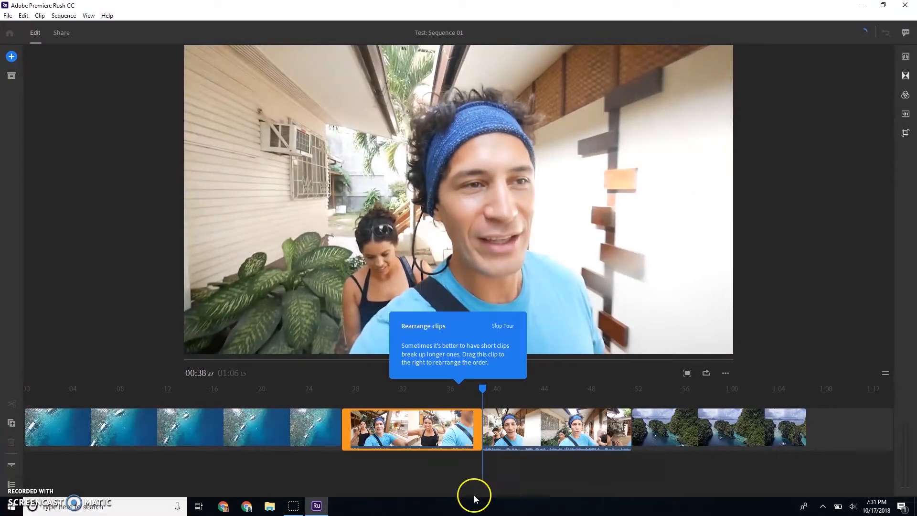
mouse_move(438, 439)
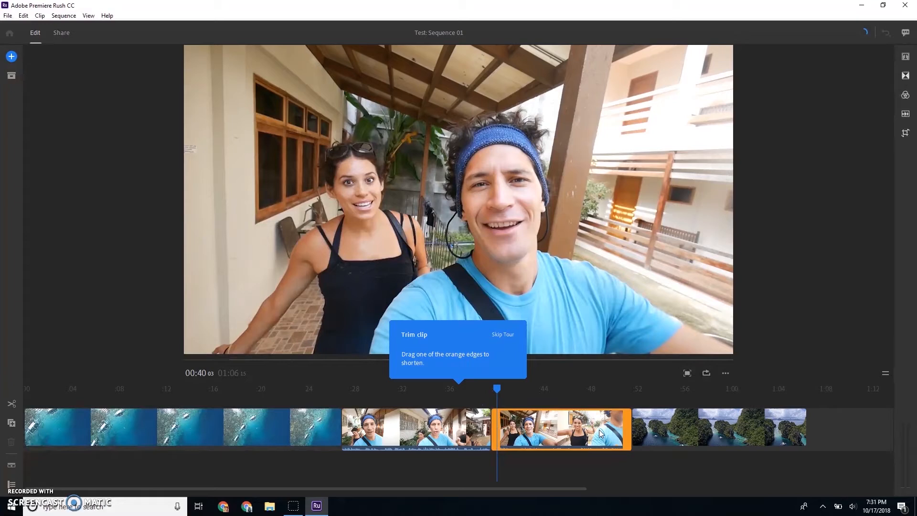
drag(629, 433, 550, 432)
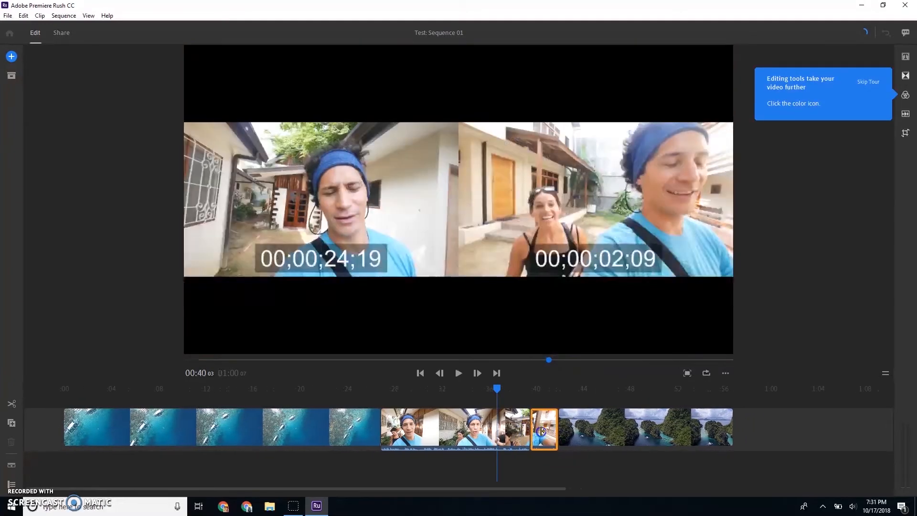
Apply the Film colour look to the short selfie clip and pick Cross Dissolve as a transition.
click(905, 94)
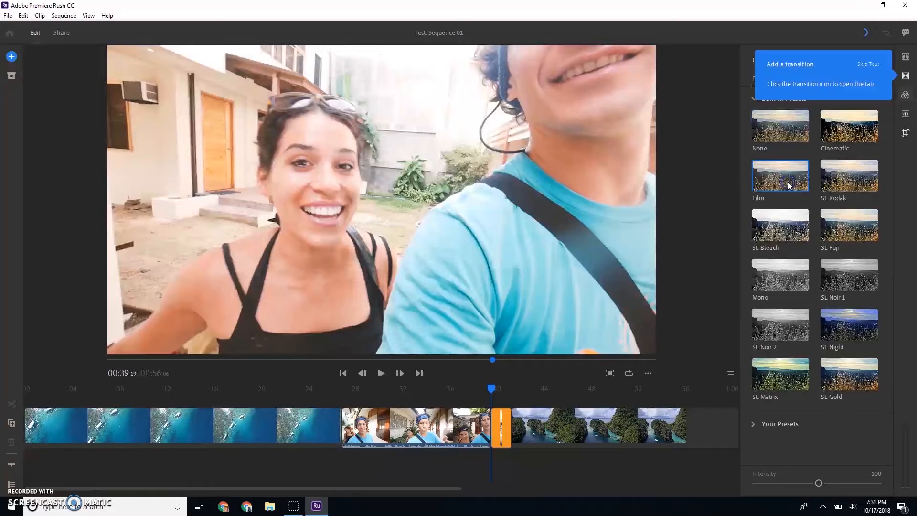
click(848, 323)
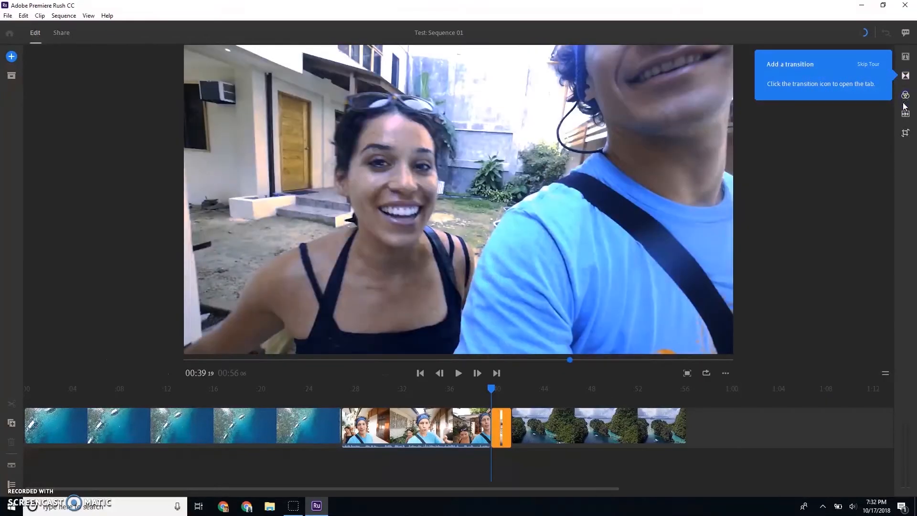
click(905, 95)
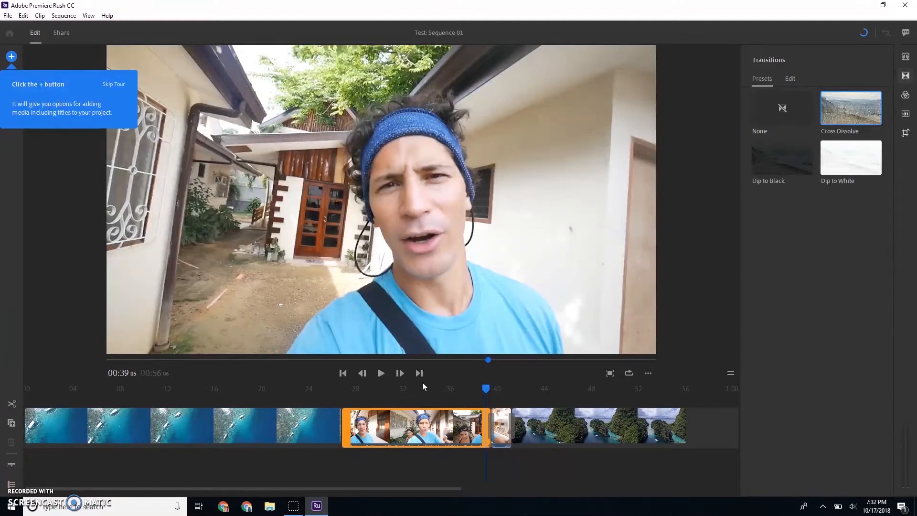
Preview the edit briefly, then bring up the add titles and media options.
click(380, 373)
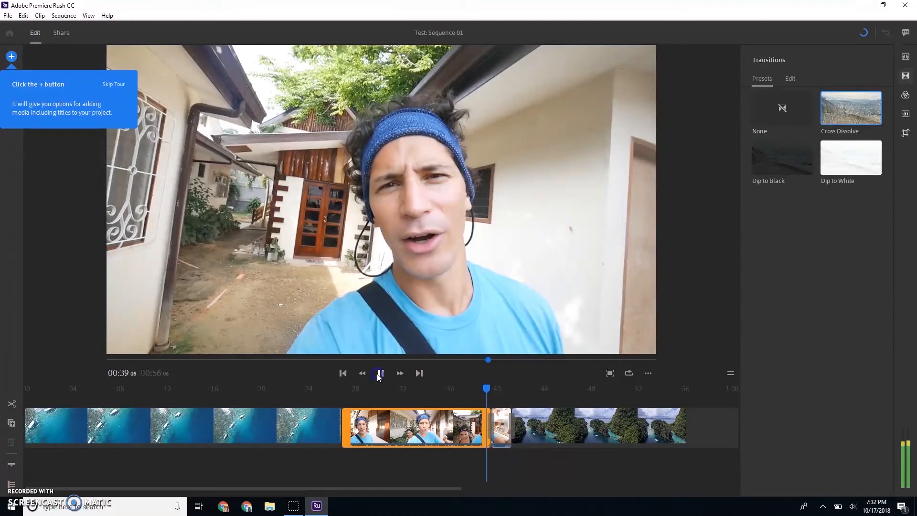
click(380, 373)
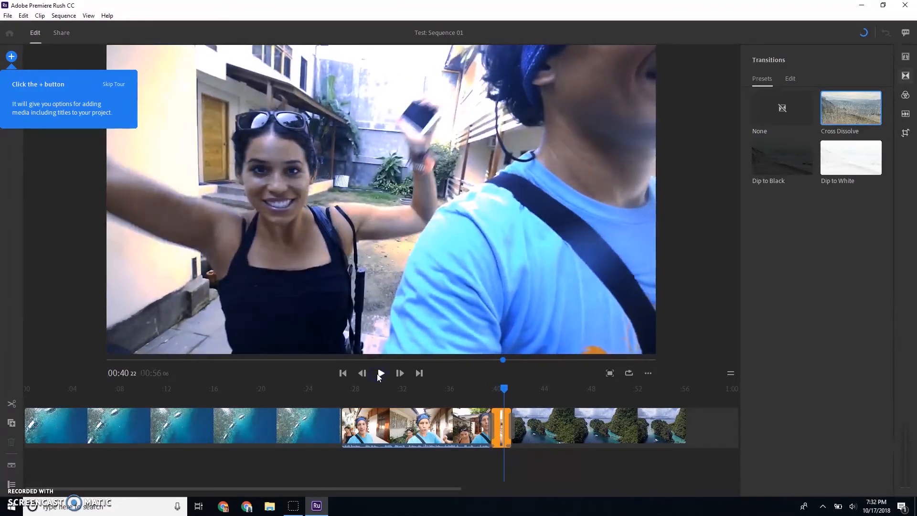
click(11, 56)
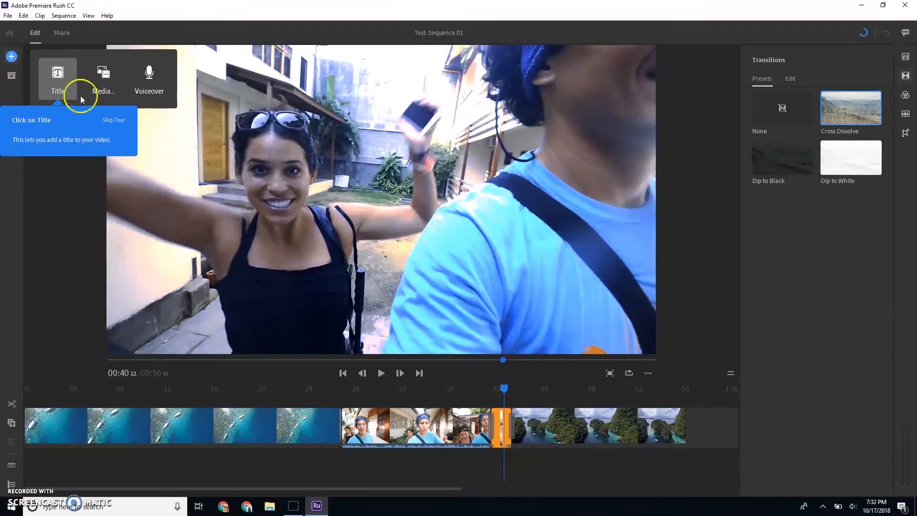
Add a caption over Walking Selfie and a title over Water Aerial with a different template.
click(57, 75)
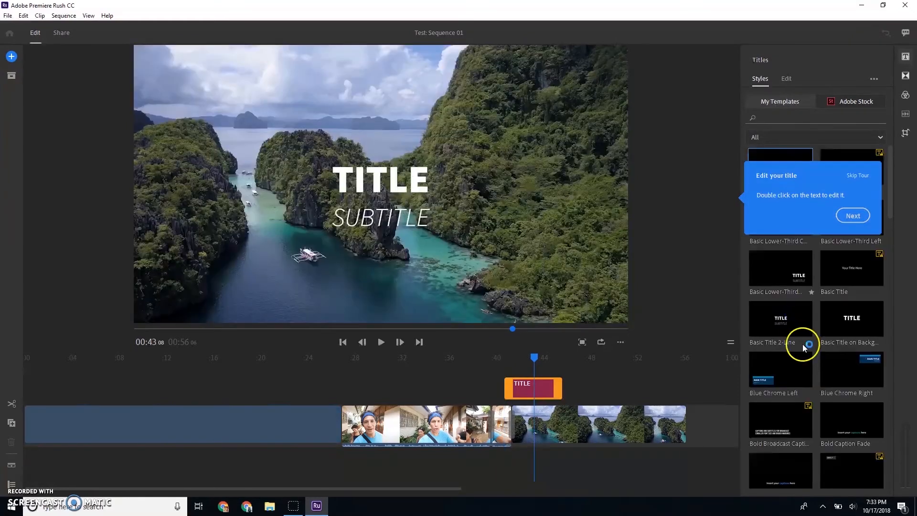
click(851, 318)
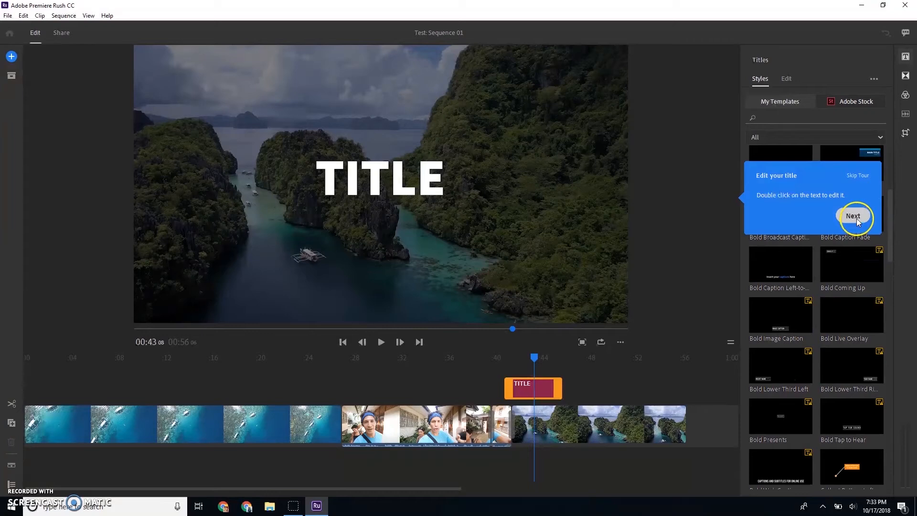
click(854, 216)
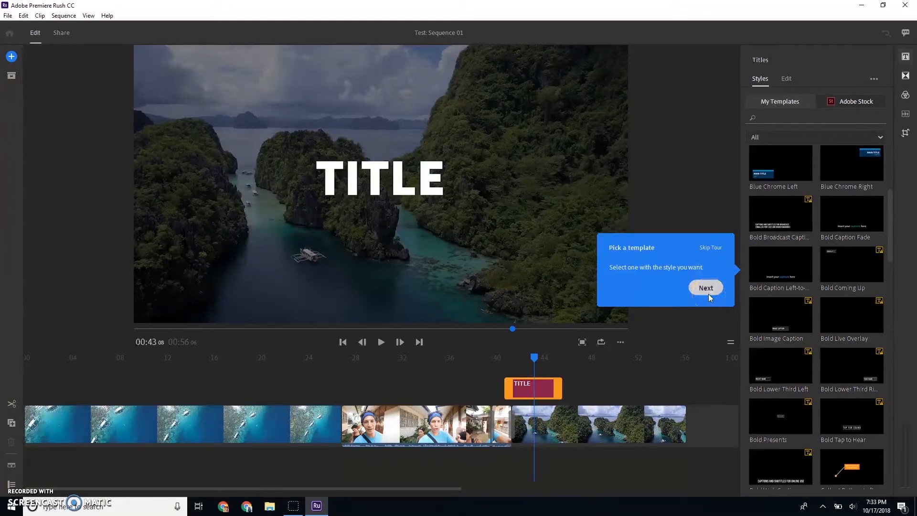
click(380, 342)
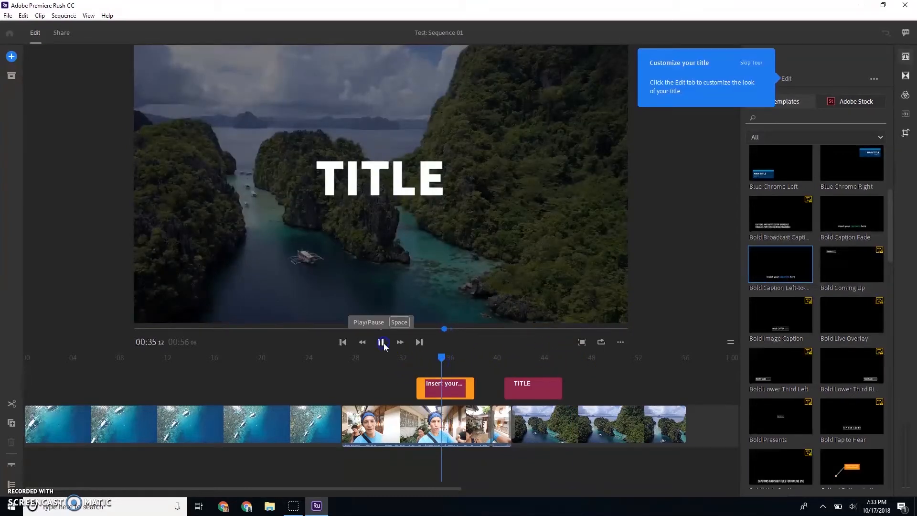
click(382, 342)
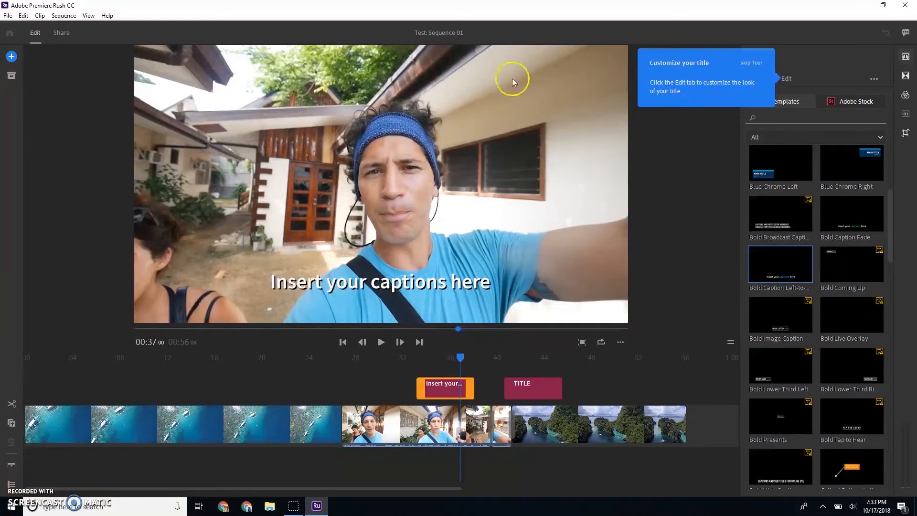
Dismiss the Tutorial Complete notice and return from Share to the Edit timeline.
click(787, 78)
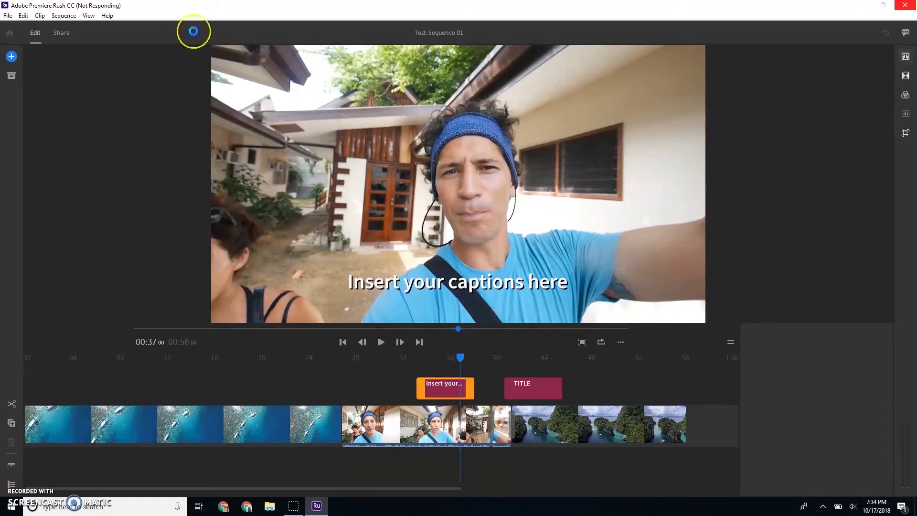
click(62, 32)
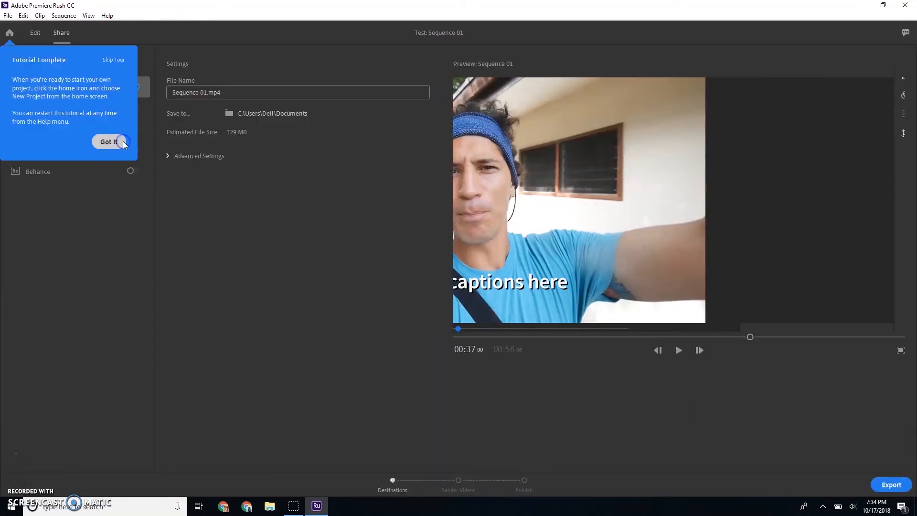
click(110, 141)
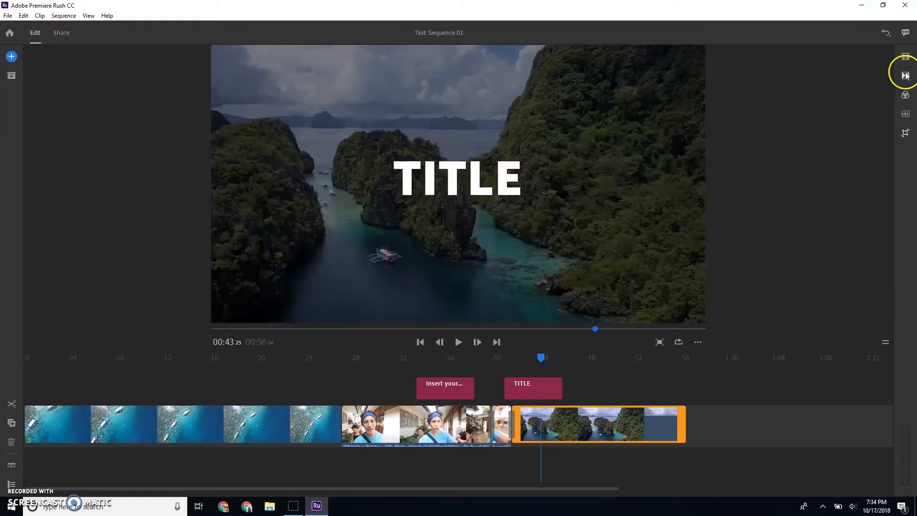
Grade Swimming Aerial manually: lower exposure, more contrast and saturation, slight vignette.
click(905, 75)
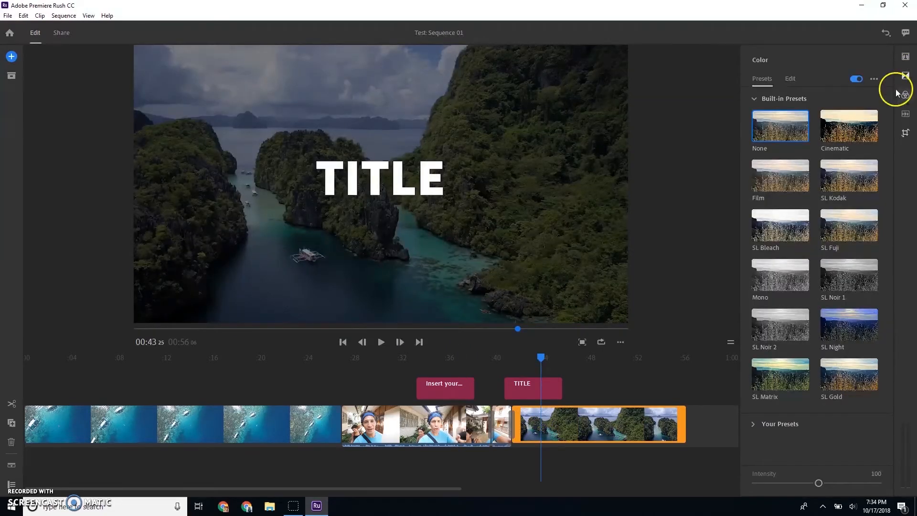
click(789, 78)
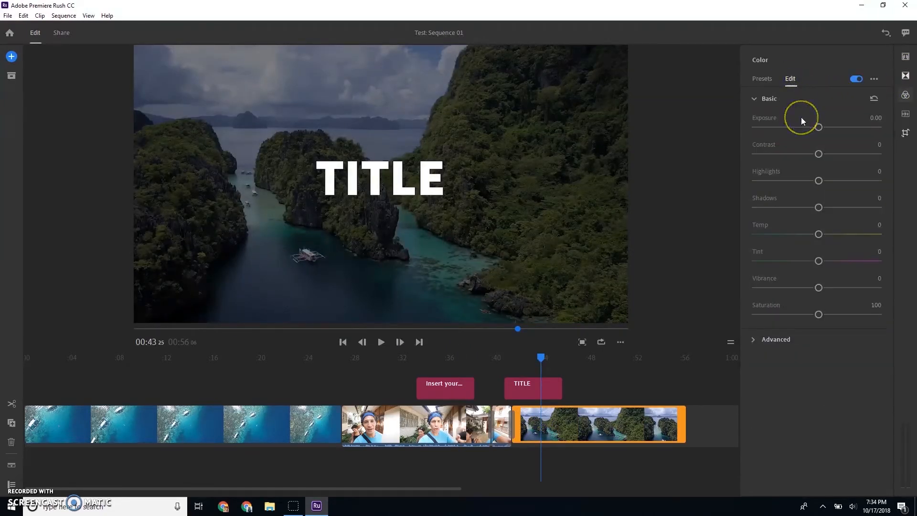
click(776, 339)
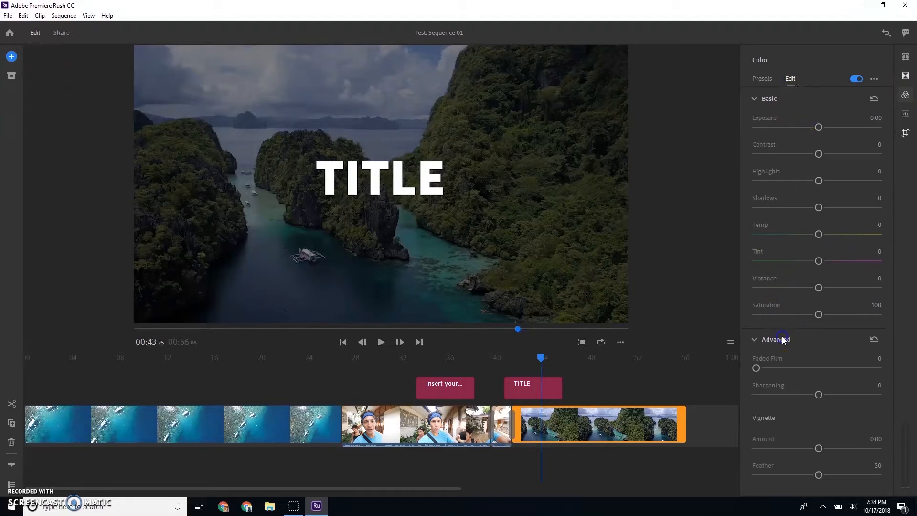
mouse_move(797, 358)
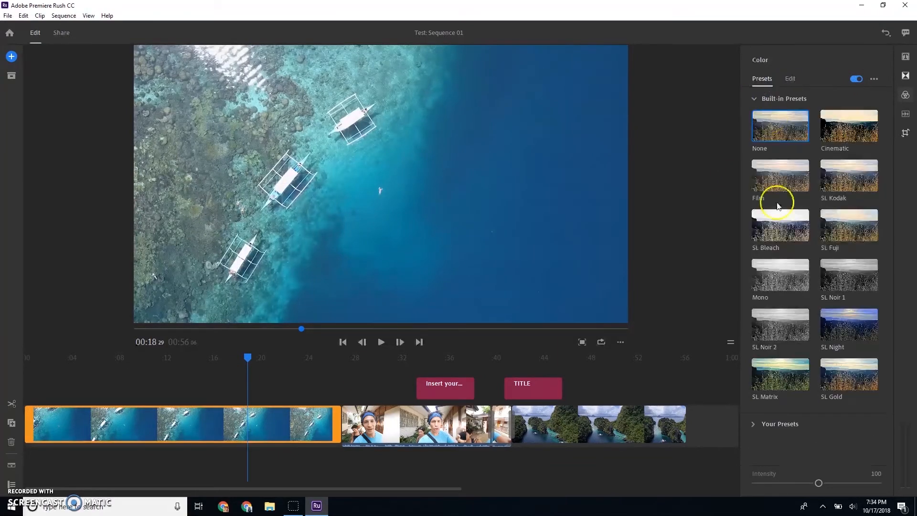
click(790, 78)
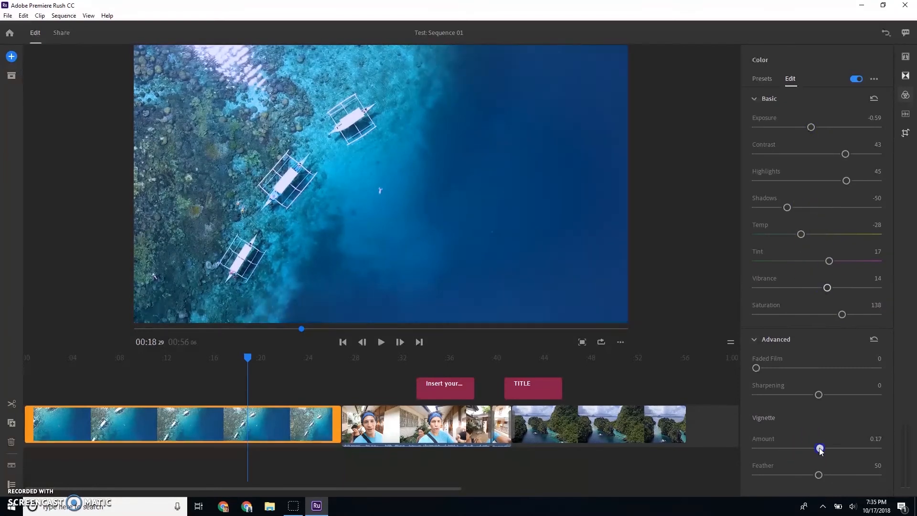
drag(819, 449, 788, 449)
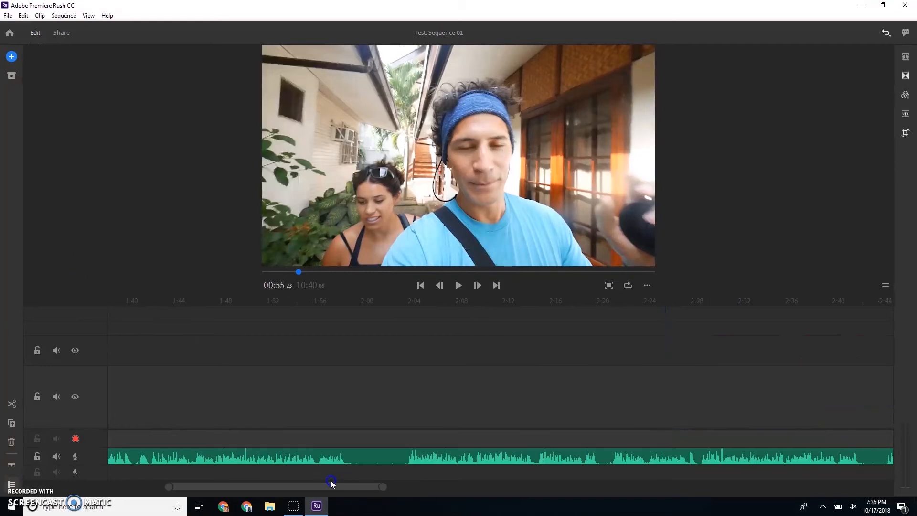
Browse the Clip, Sequence and View menus and the Audio panel for the selfie clip.
drag(330, 486, 243, 482)
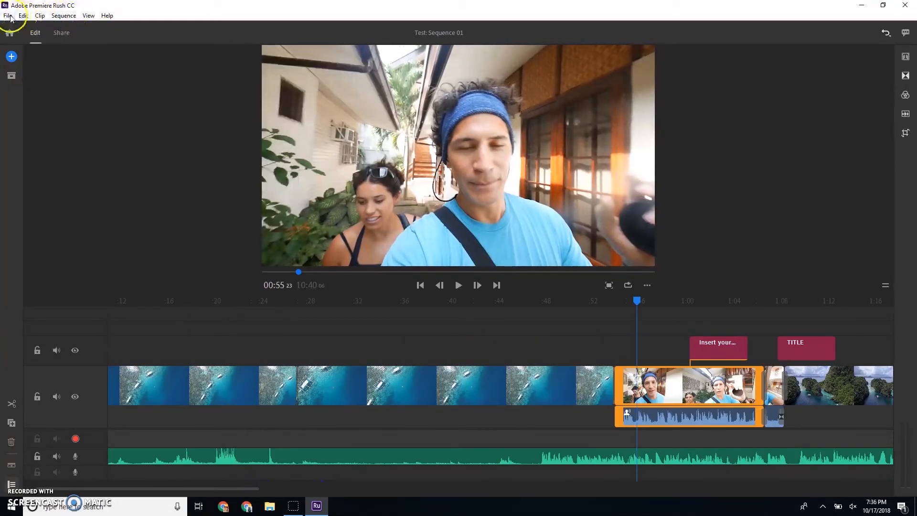
click(41, 16)
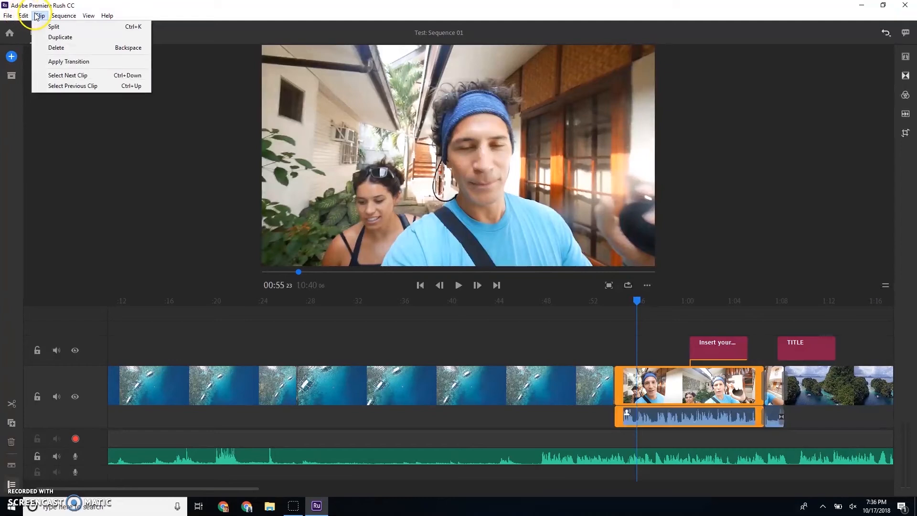
click(63, 15)
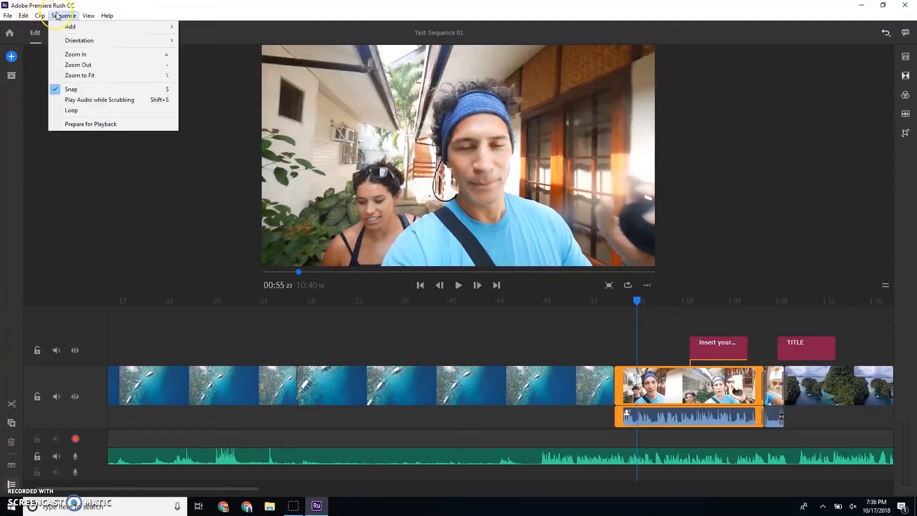
click(88, 16)
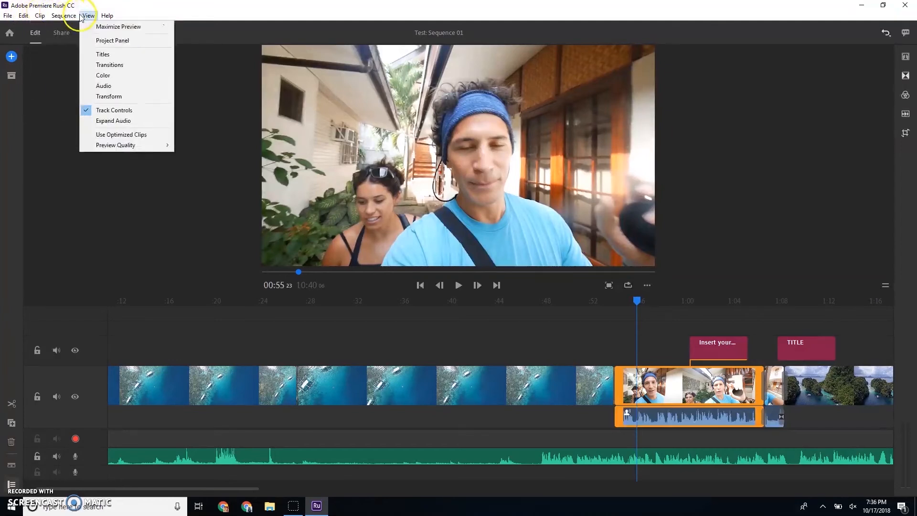
click(64, 15)
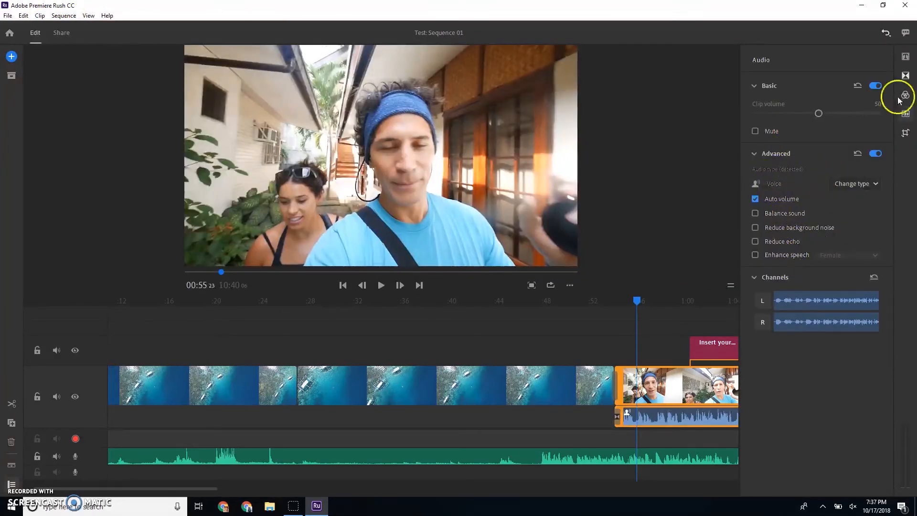
Apply the black-and-white SL Noir 1 preset to Walking Selfie, then select the aerial boat clip.
click(905, 96)
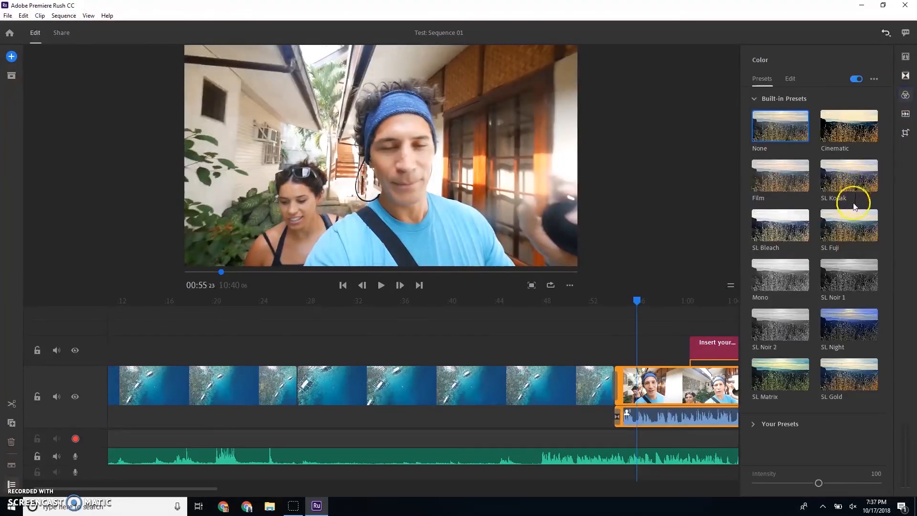
click(848, 275)
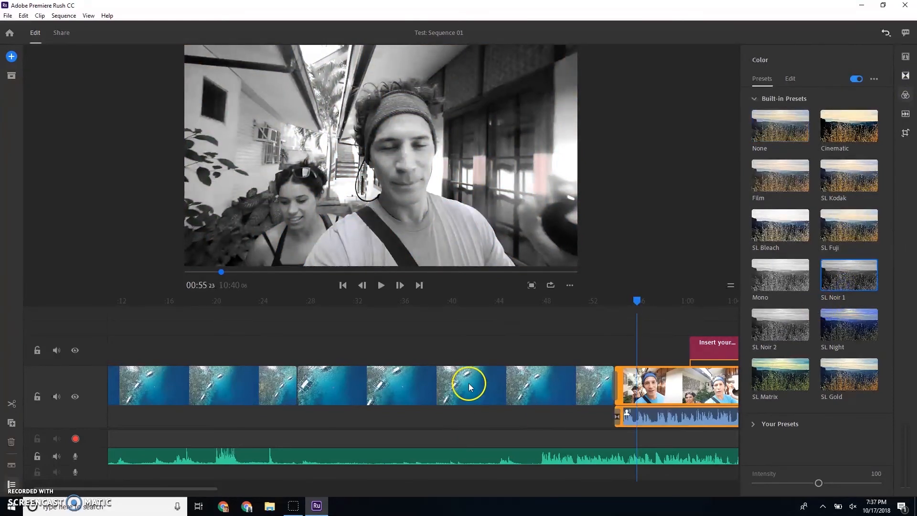
click(380, 284)
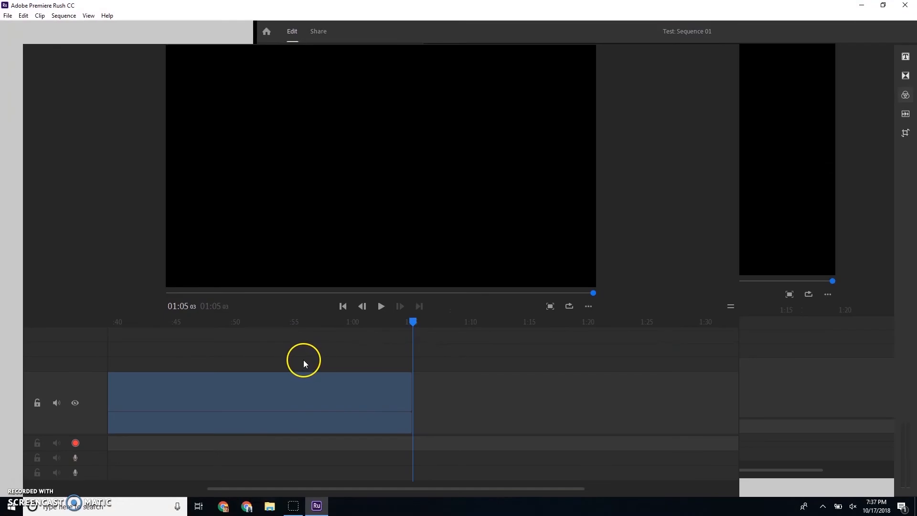
mouse_move(355, 443)
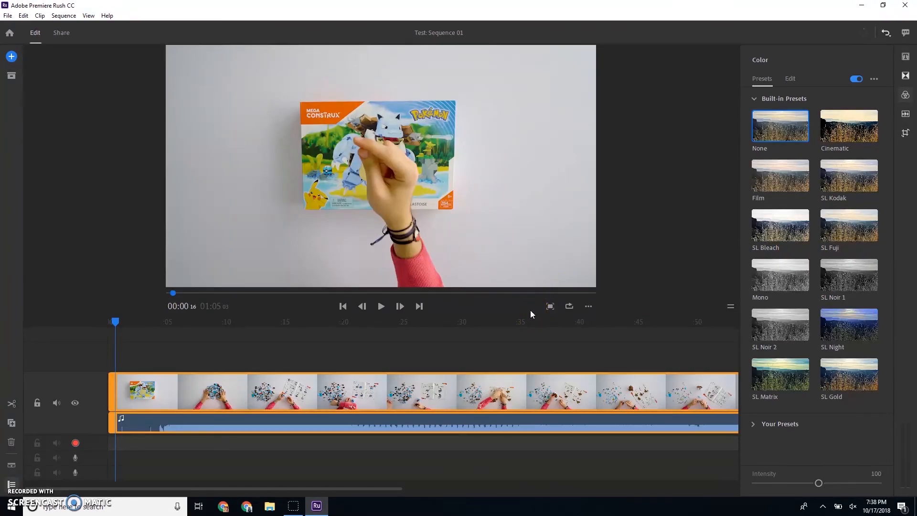
click(380, 305)
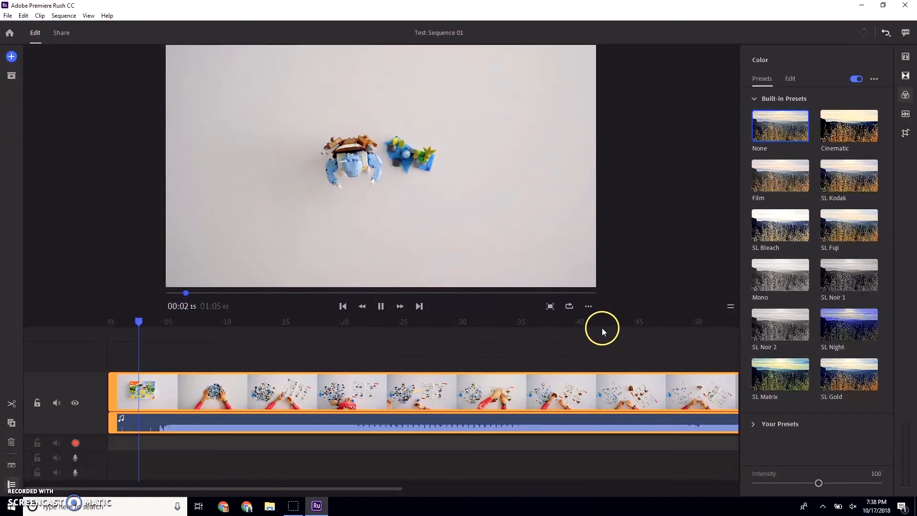
click(588, 306)
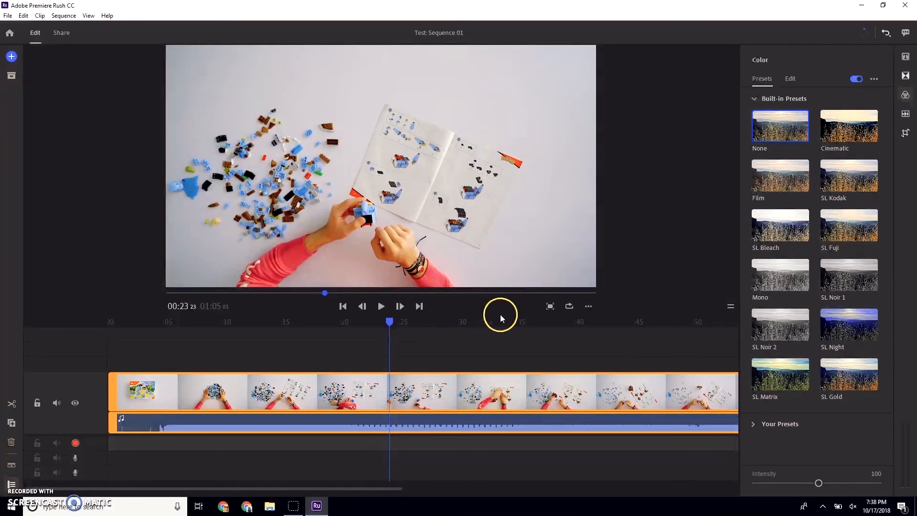
mouse_move(529, 324)
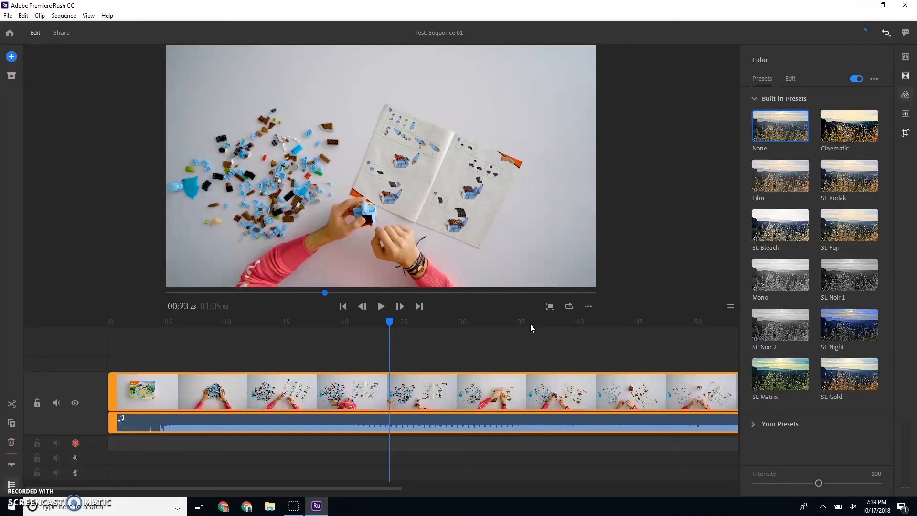
mouse_move(529, 333)
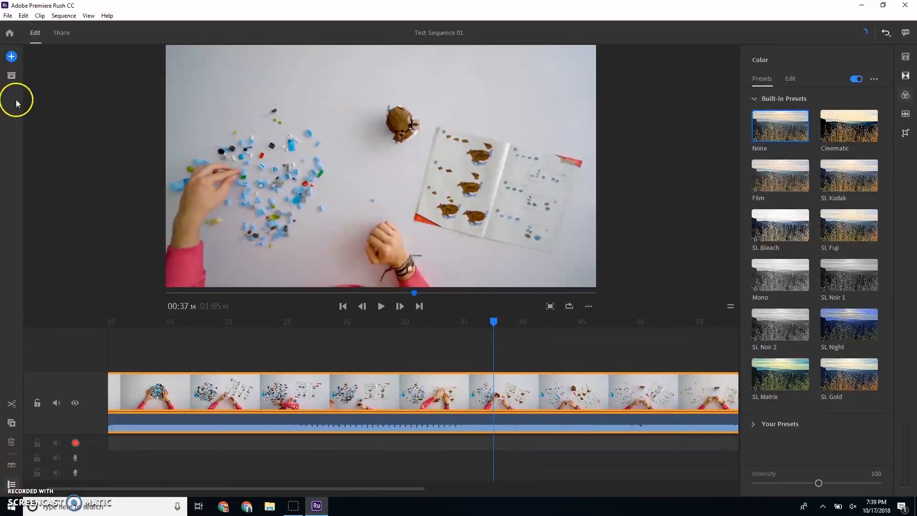
mouse_move(8, 271)
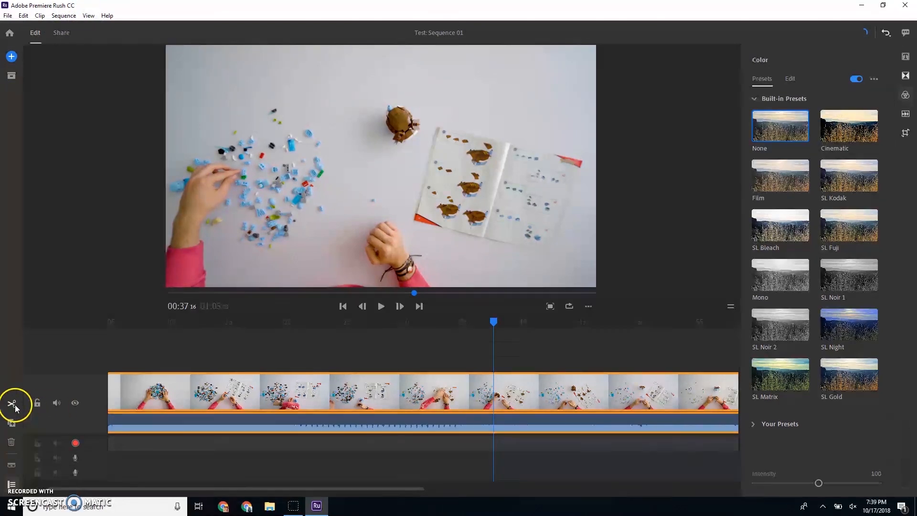
mouse_move(55, 402)
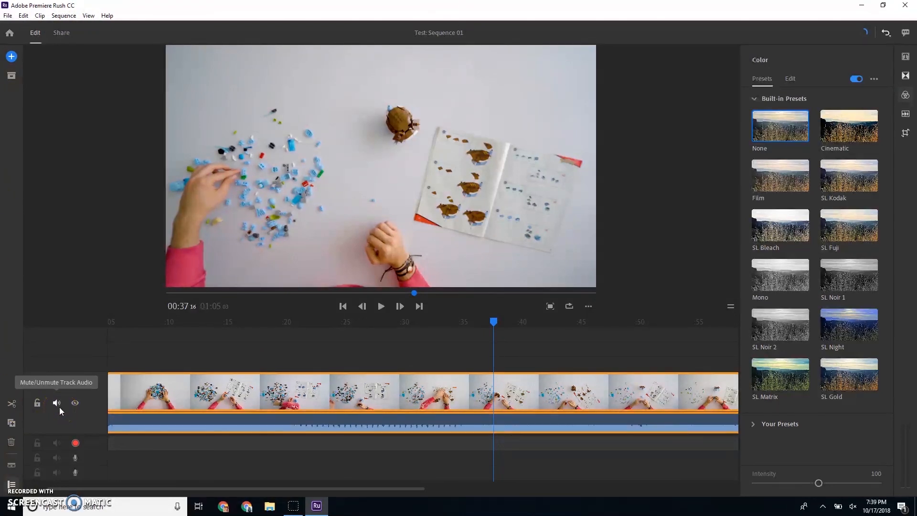